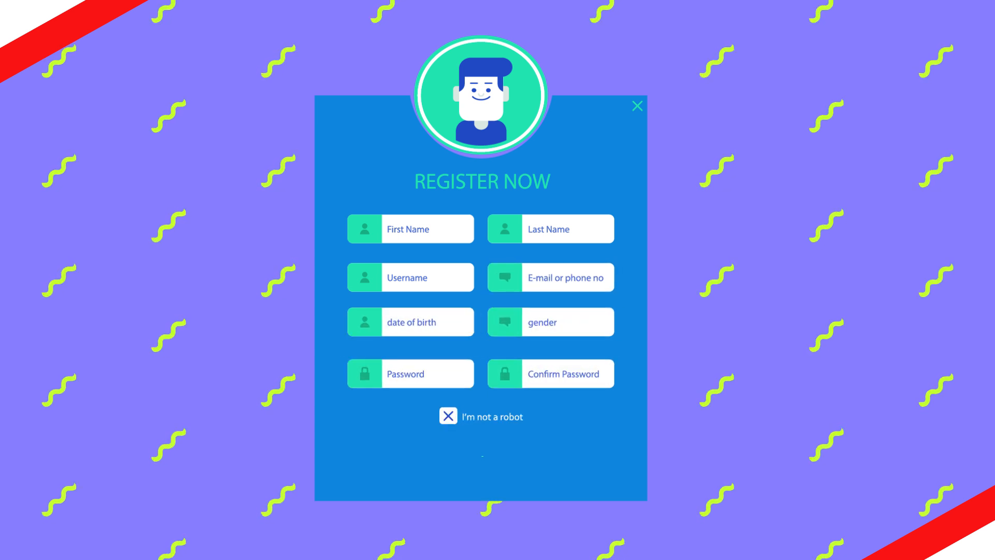
Step: Reveal the SUBMIT button below the I'm not a robot checkbox
click(448, 416)
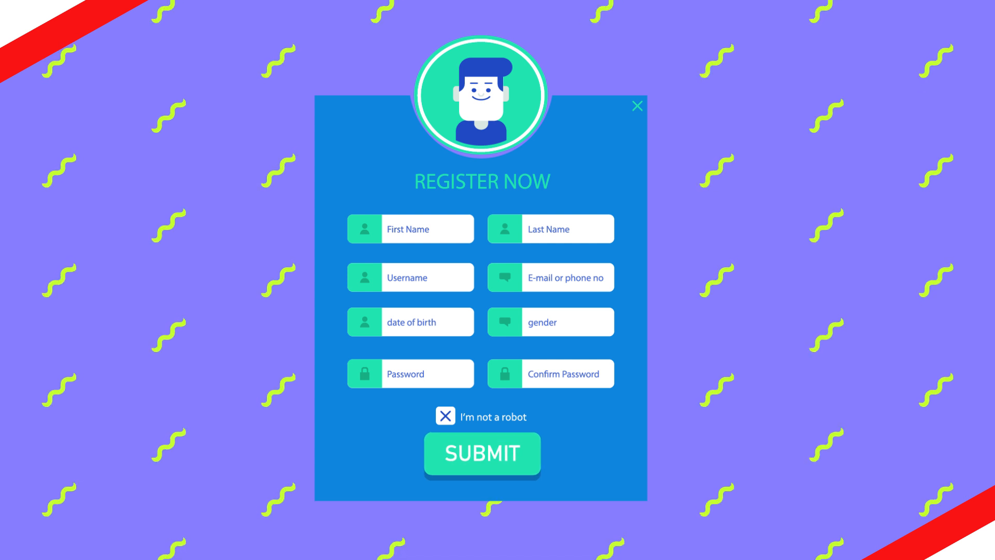
Step: Pan down to the user table as arrows carry the form data into its rows, then back up
scroll(down, 3)
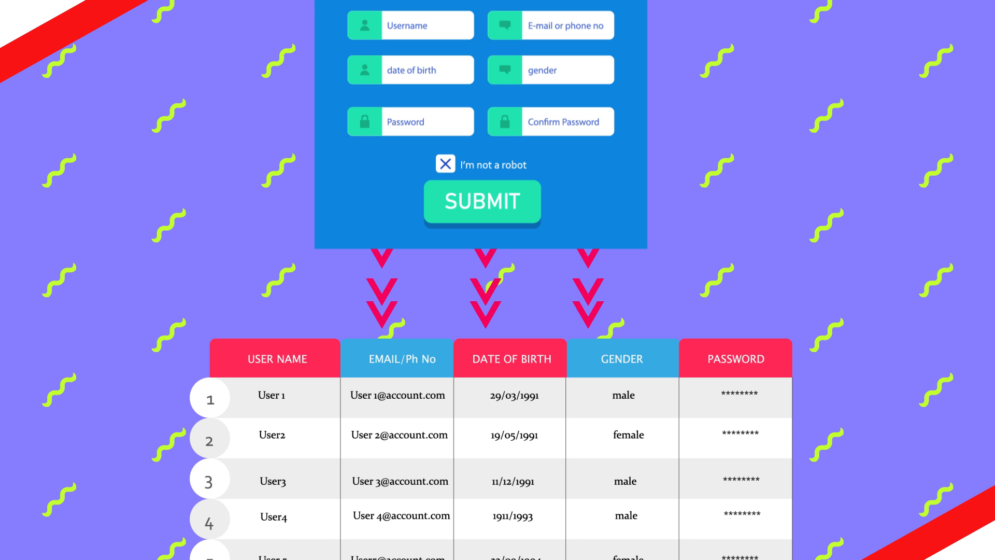
scroll(down, 3)
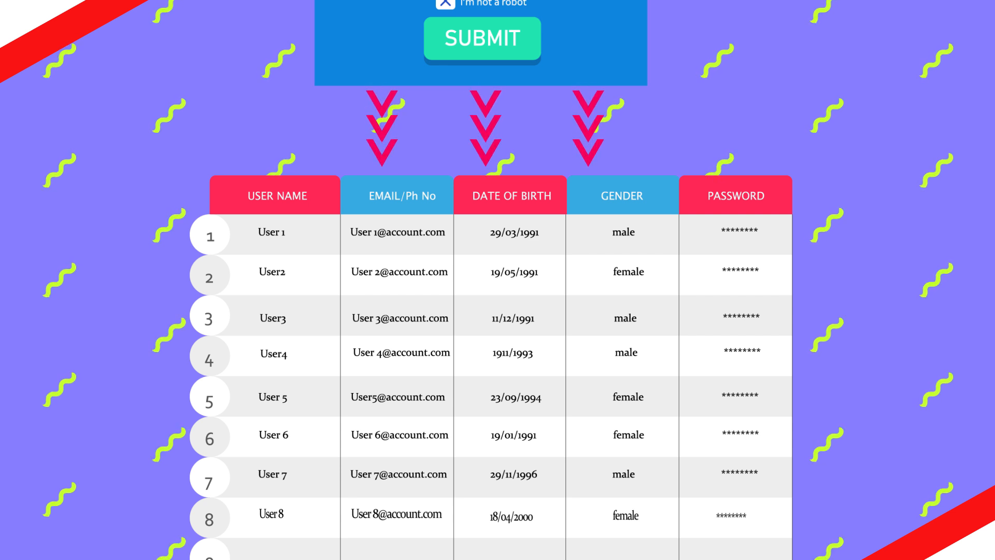
scroll(up, 3)
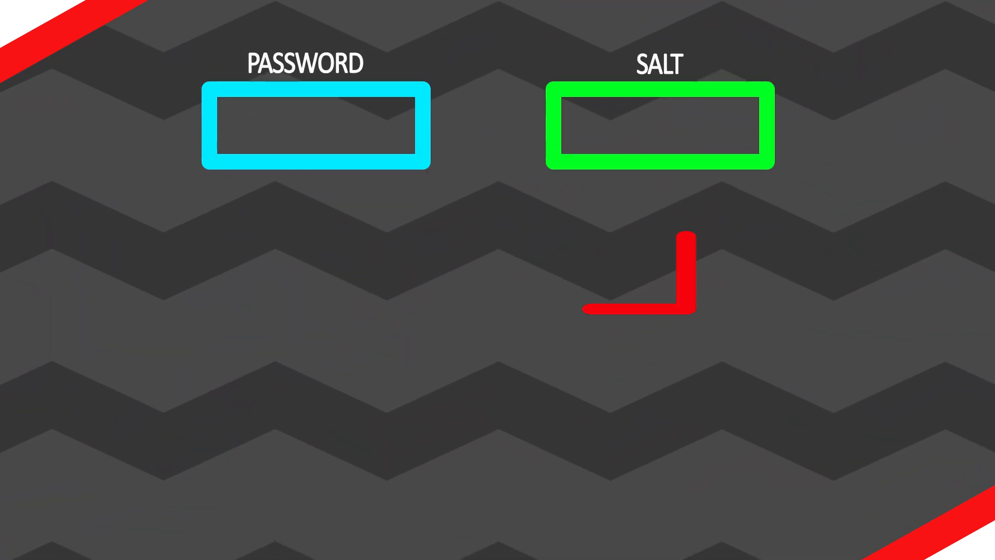
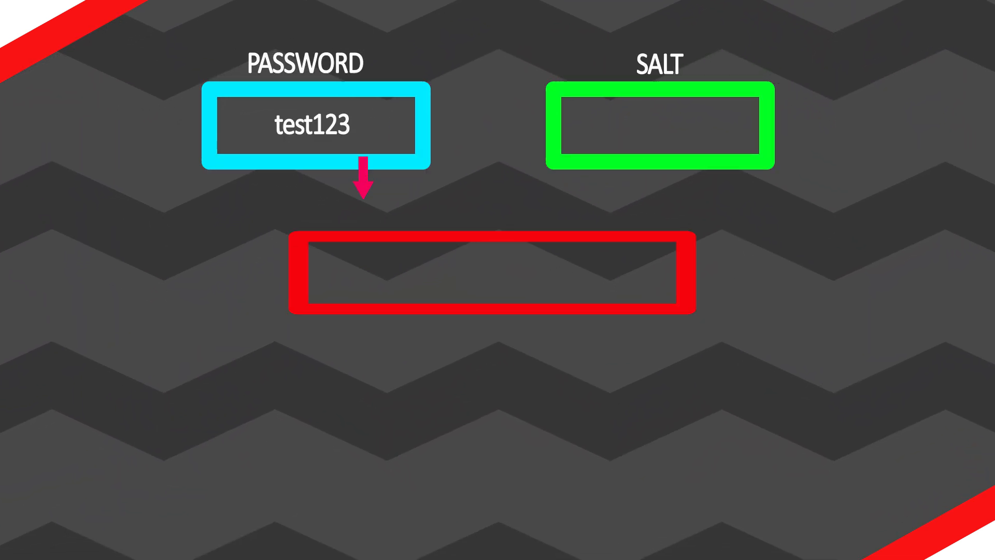